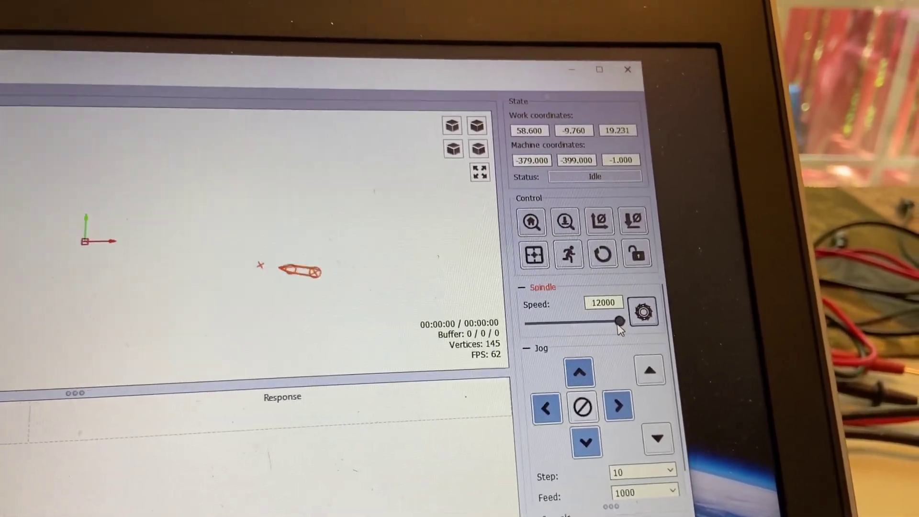
Drag the Spindle slider left so the speed drops from 12000 to 7700
left_click_drag(603, 322, 568, 340)
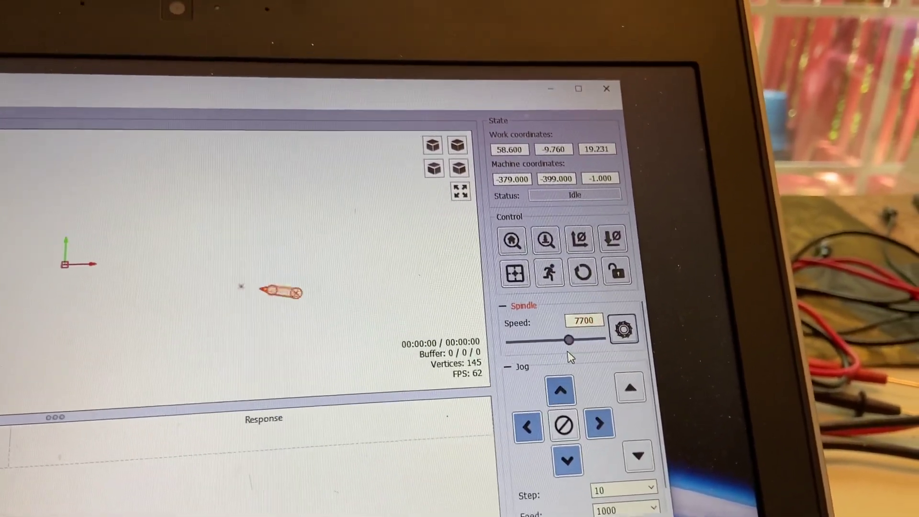